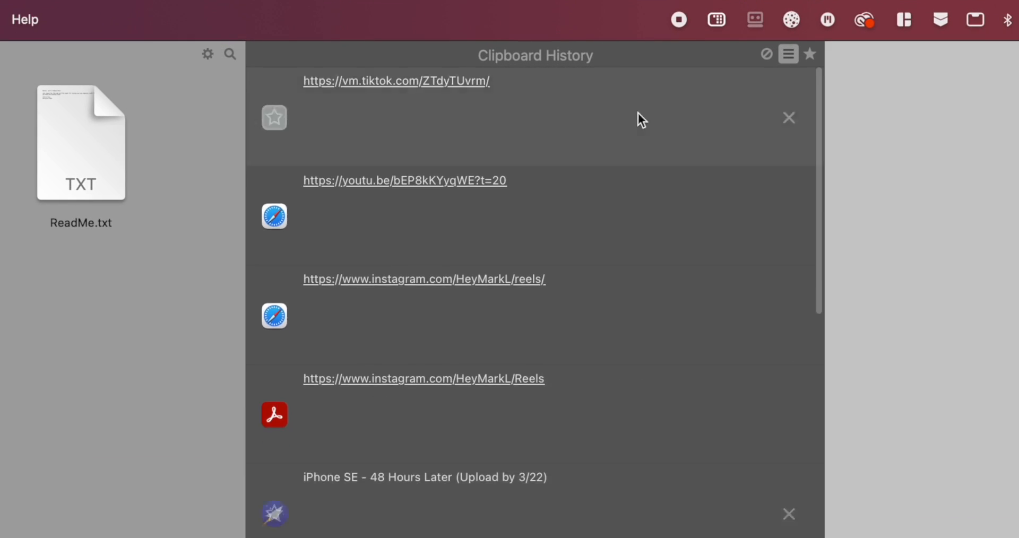
- View the instagram.com/HeyMarkL/reels/ clipboard entry alone, then return to the full history list
click(788, 54)
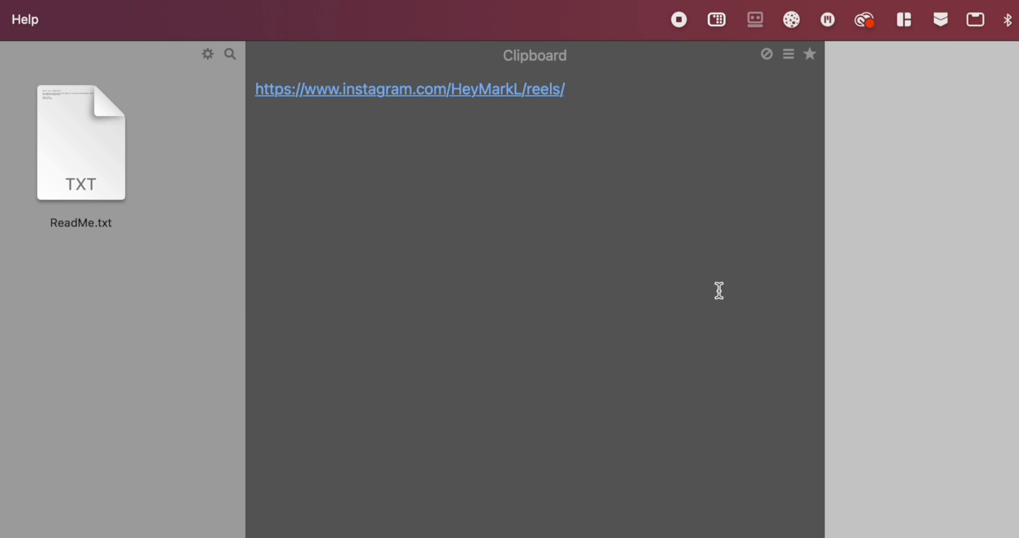
click(809, 54)
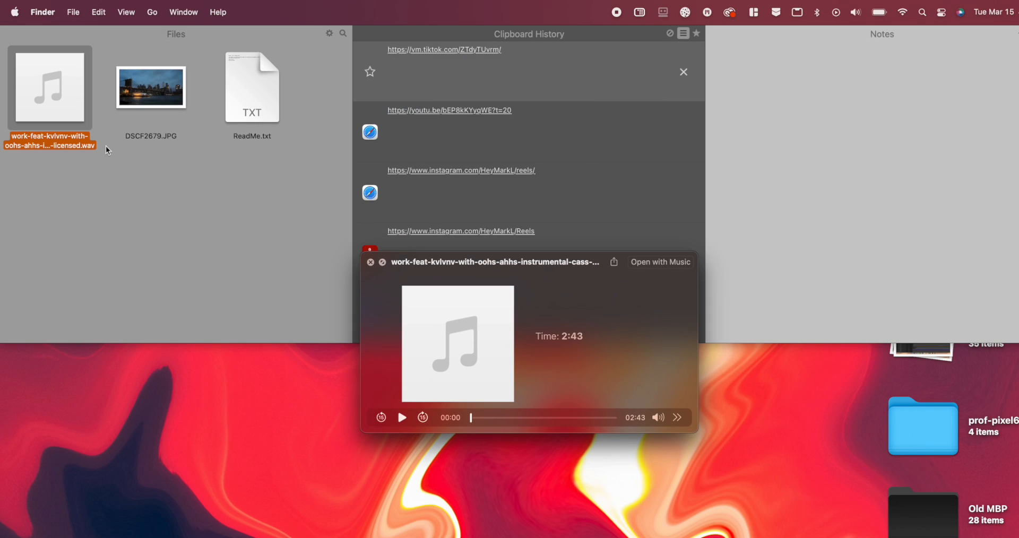
- Play the WAV file in its Quick Look preview window
click(402, 417)
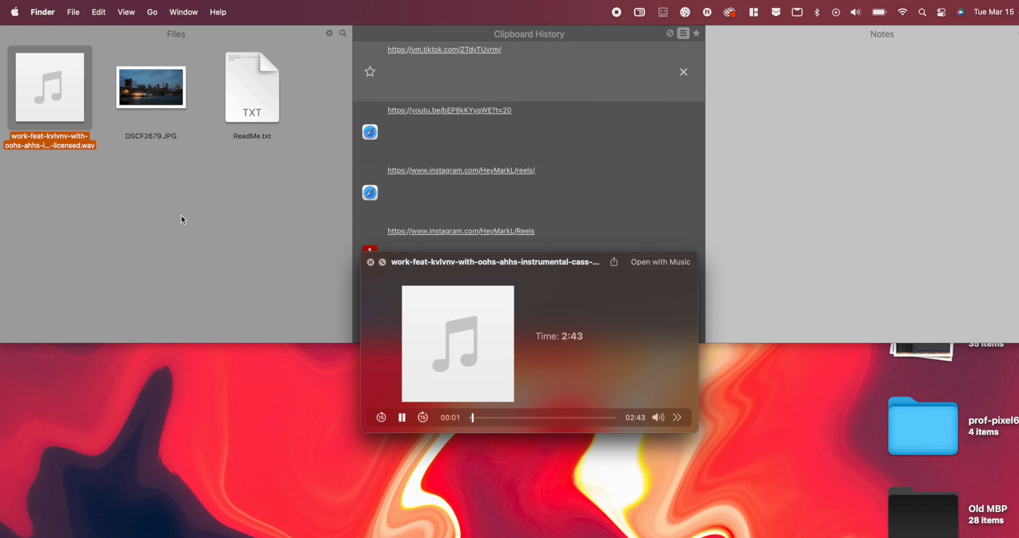